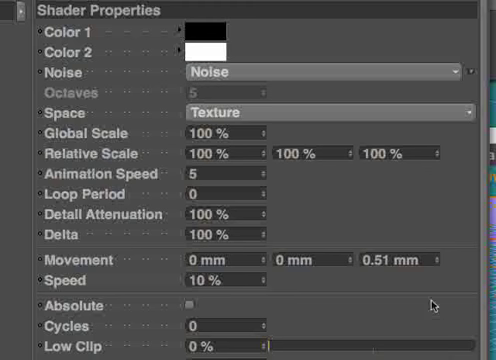
mouse_move(452, 214)
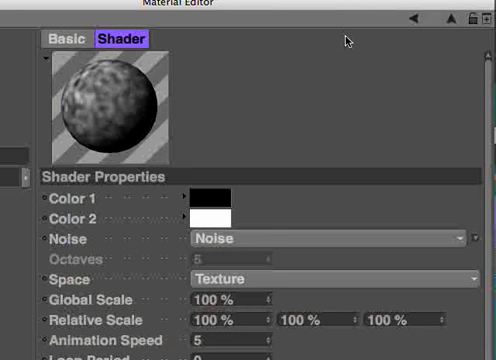
Step: Close the Material Editor to return to the plane in the perspective viewport
left_click(104, 104)
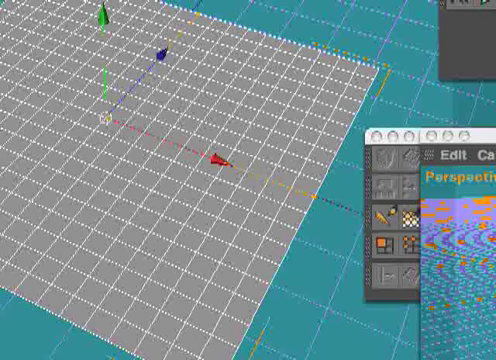
mouse_move(144, 242)
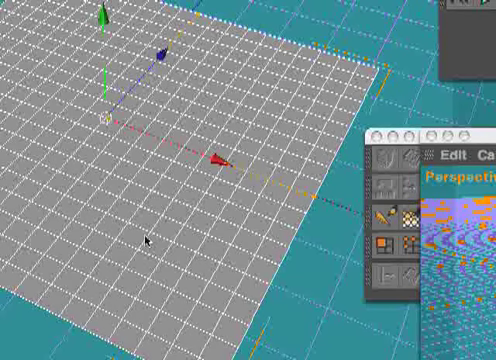